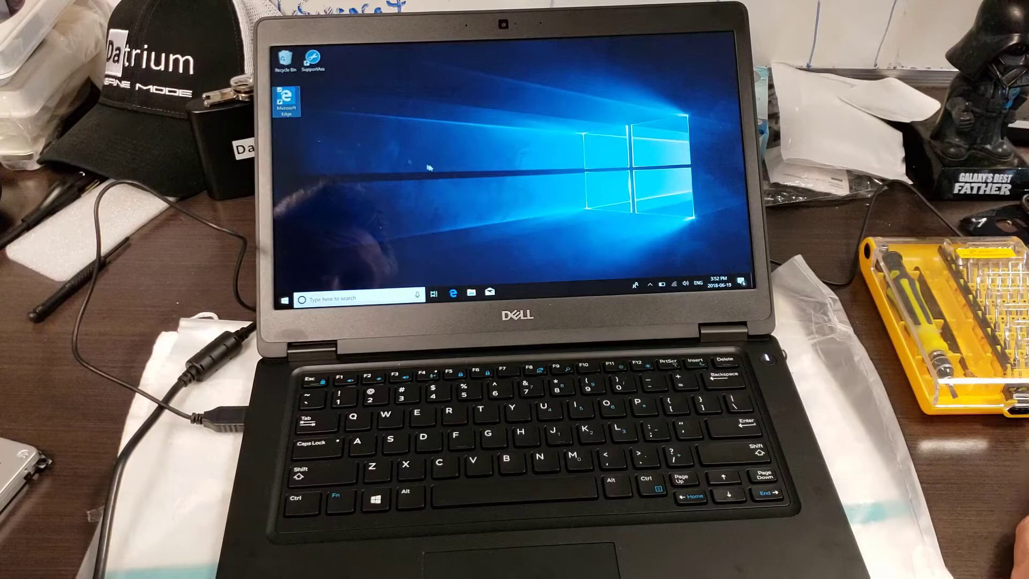
Search the Start menu for 'novabench' and launch the Novabench app
click(283, 300)
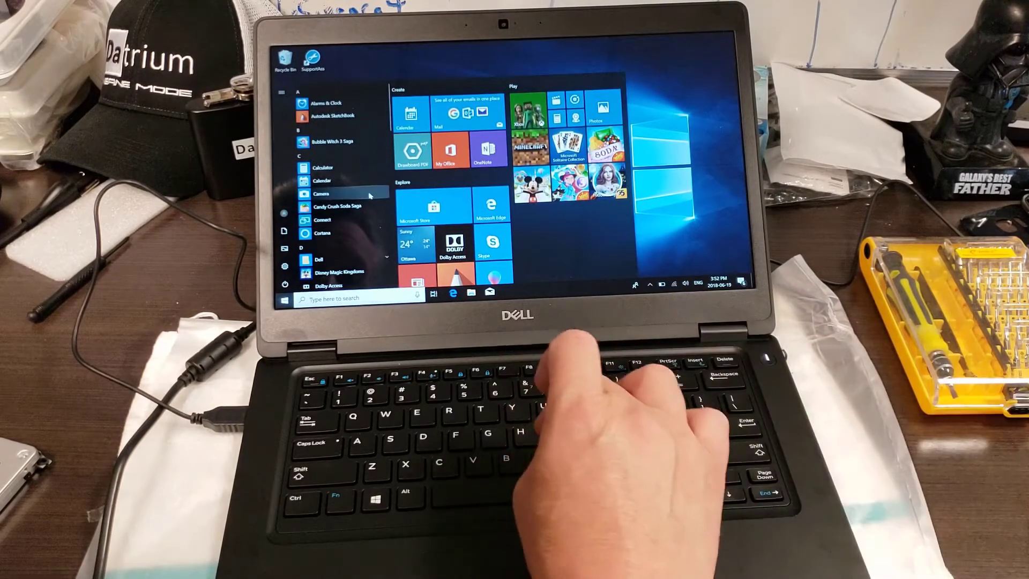
text(novabench)
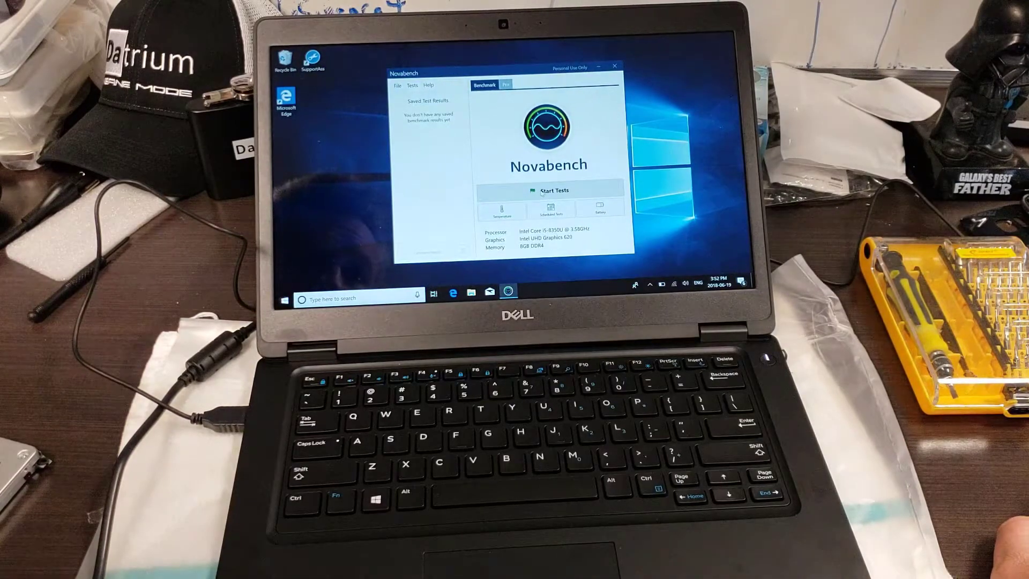
click(554, 190)
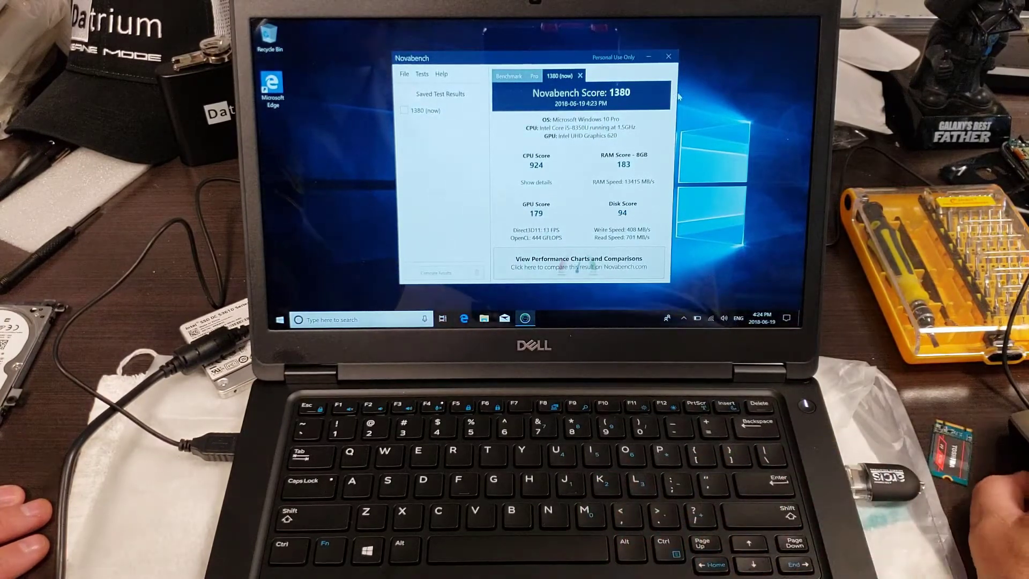
mouse_move(669, 57)
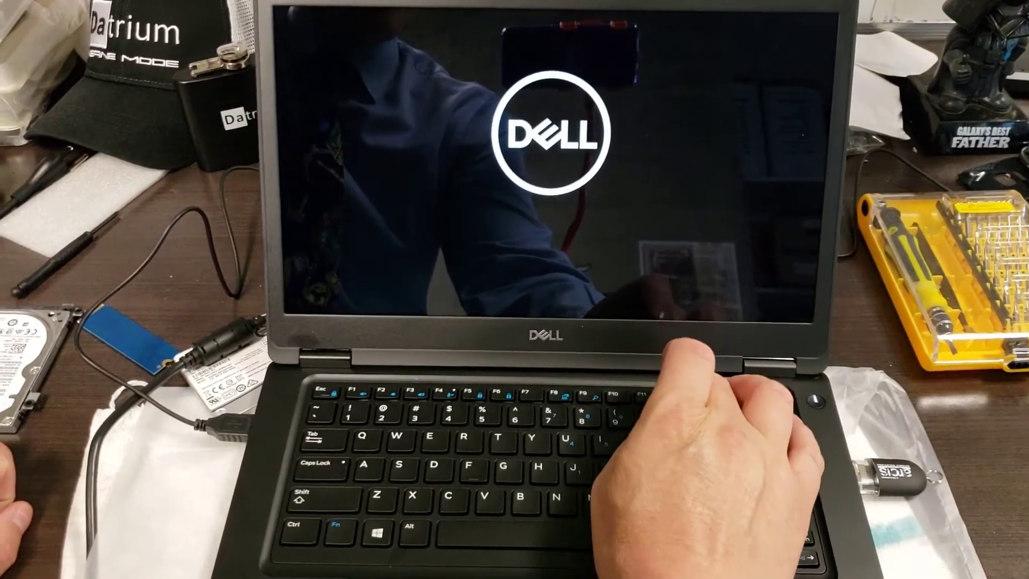
Enter Dell BIOS Setup via F12 and review Advanced Boot Options, UEFI Boot Path Security and Boot Sequence
key(F12)
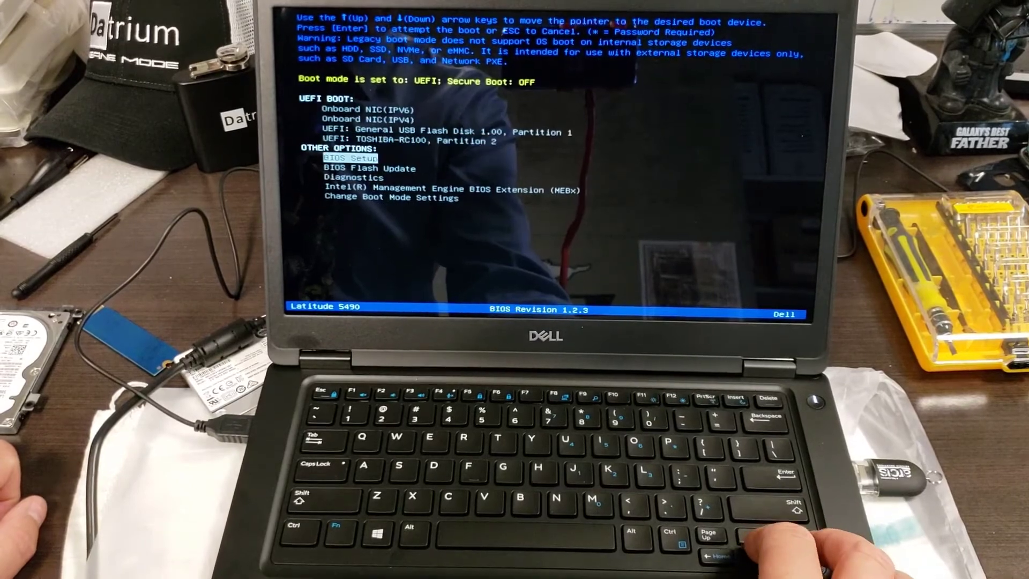
key(enter)
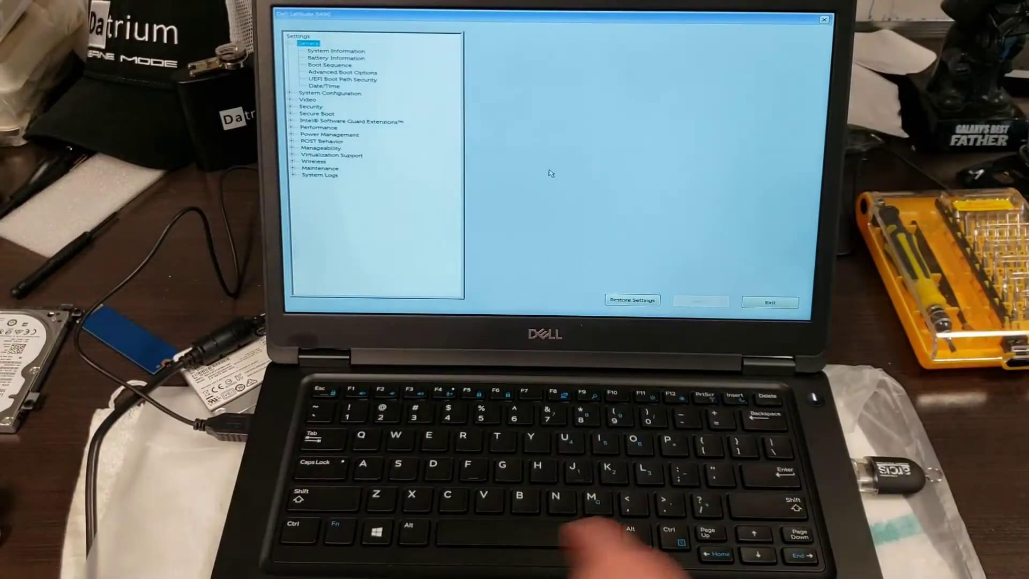
click(341, 71)
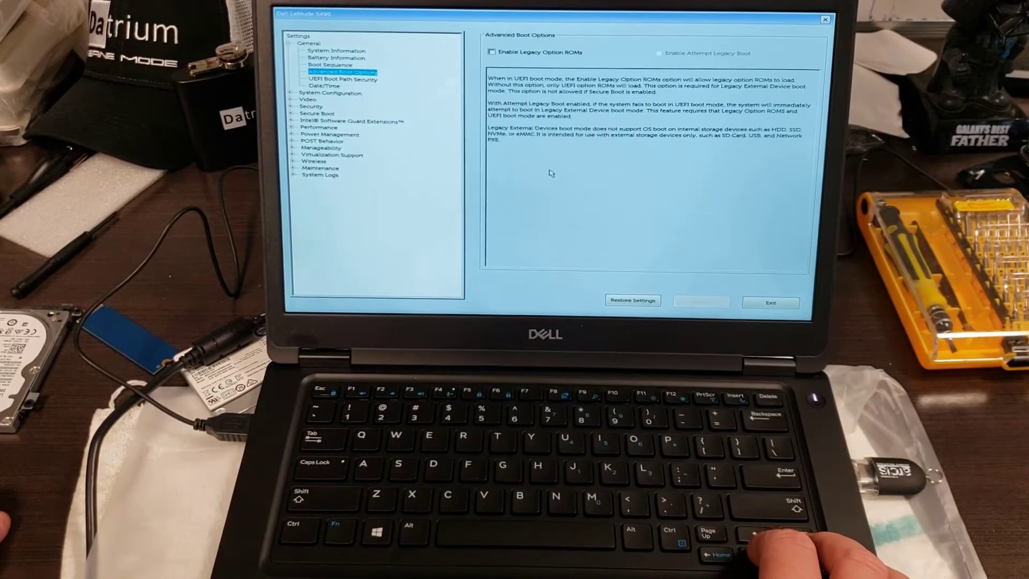
click(343, 79)
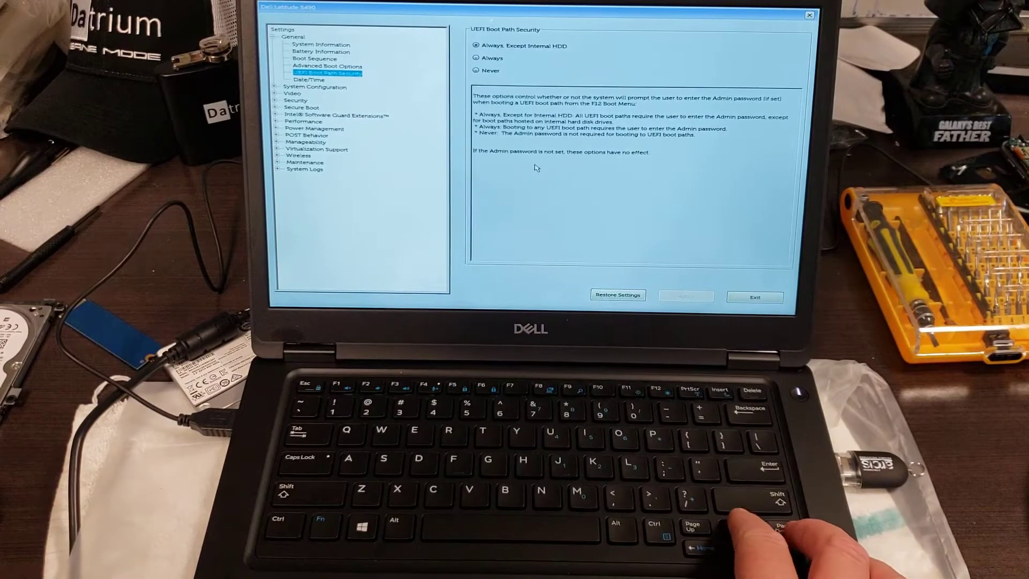
click(314, 58)
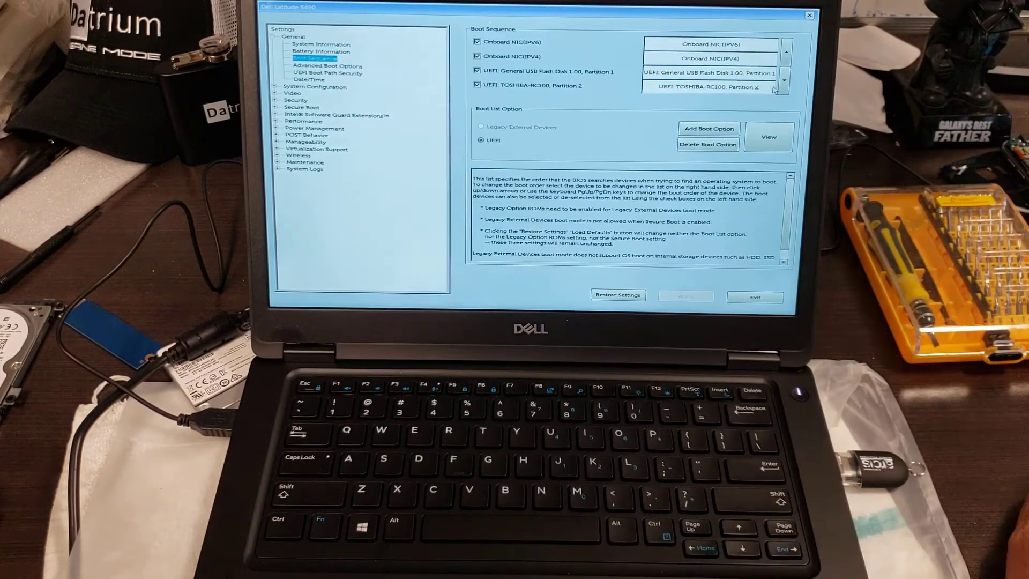
click(709, 87)
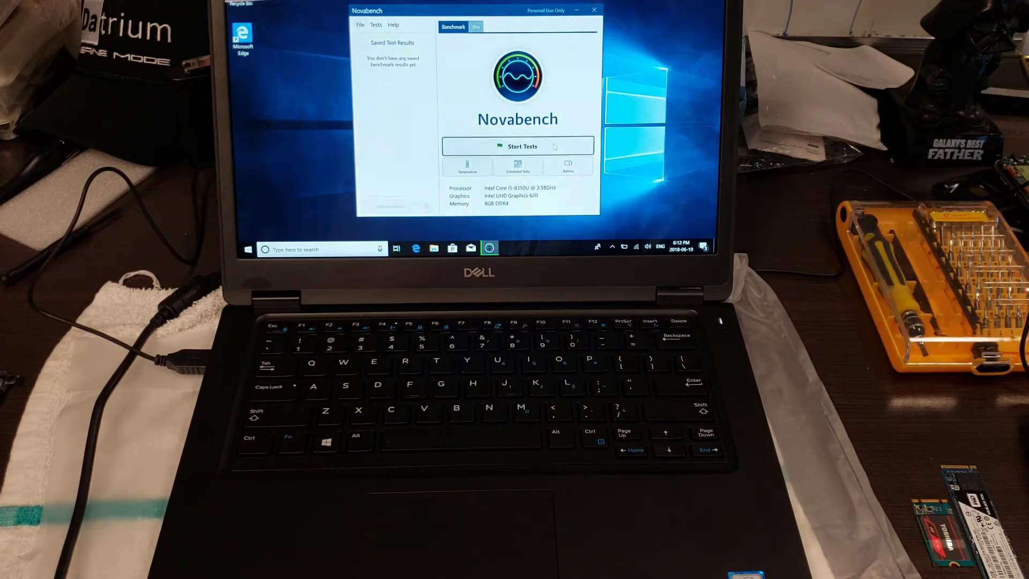
Start the Novabench tests, then close the app back to the desktop
click(517, 146)
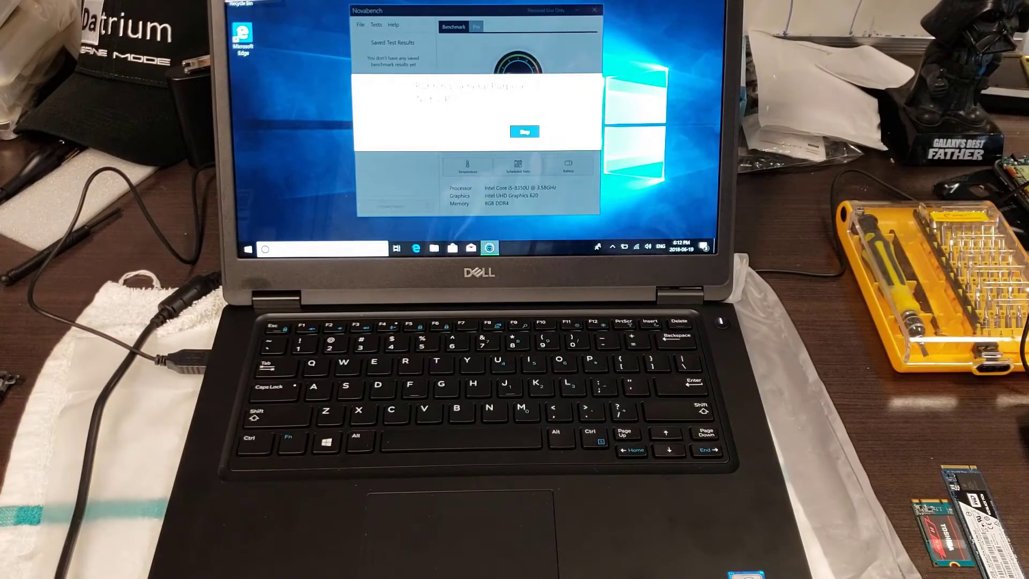
click(525, 130)
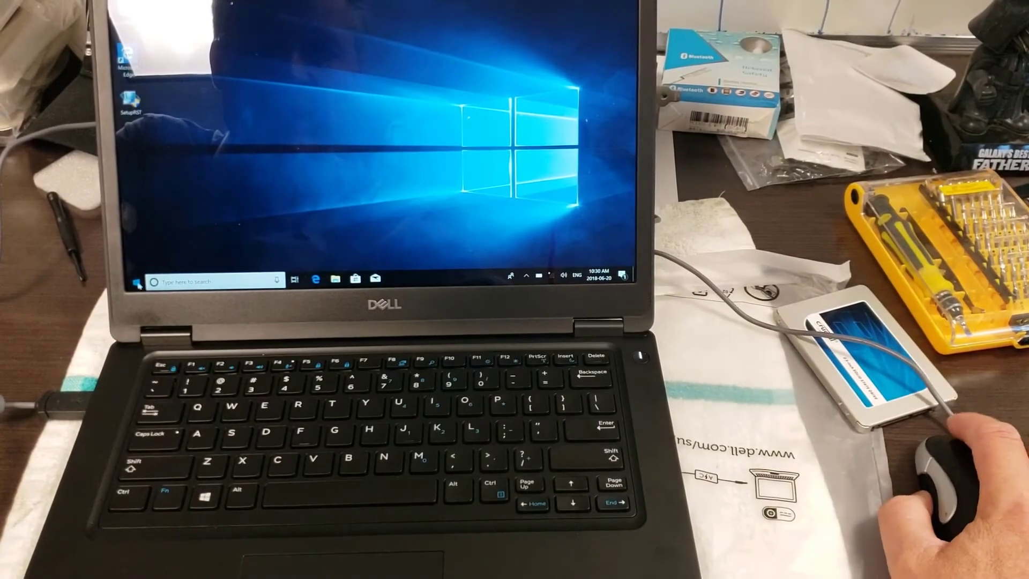
Relaunch Novabench with the Crucial SSD attached and start a new benchmark run
click(138, 280)
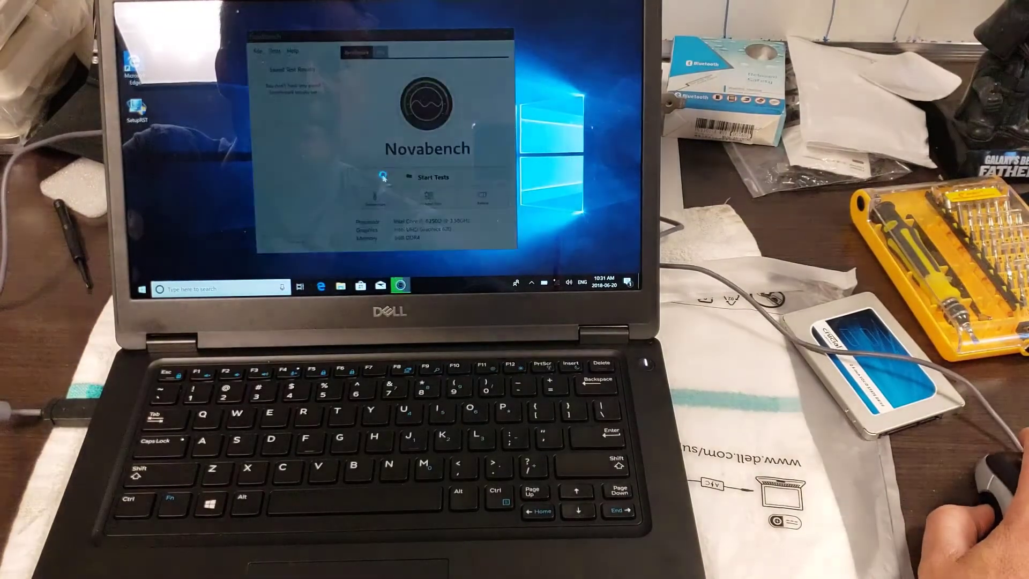
click(385, 177)
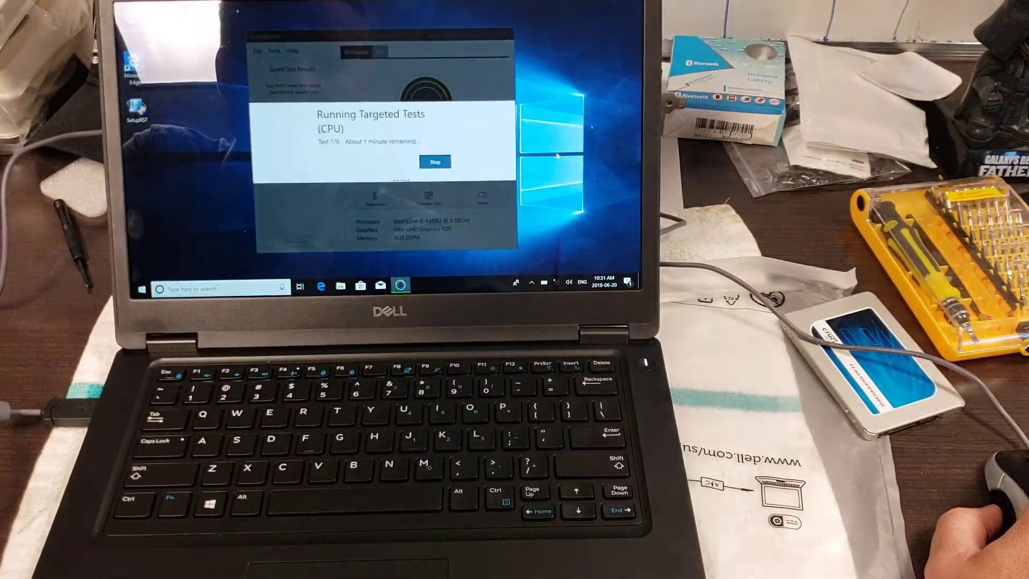